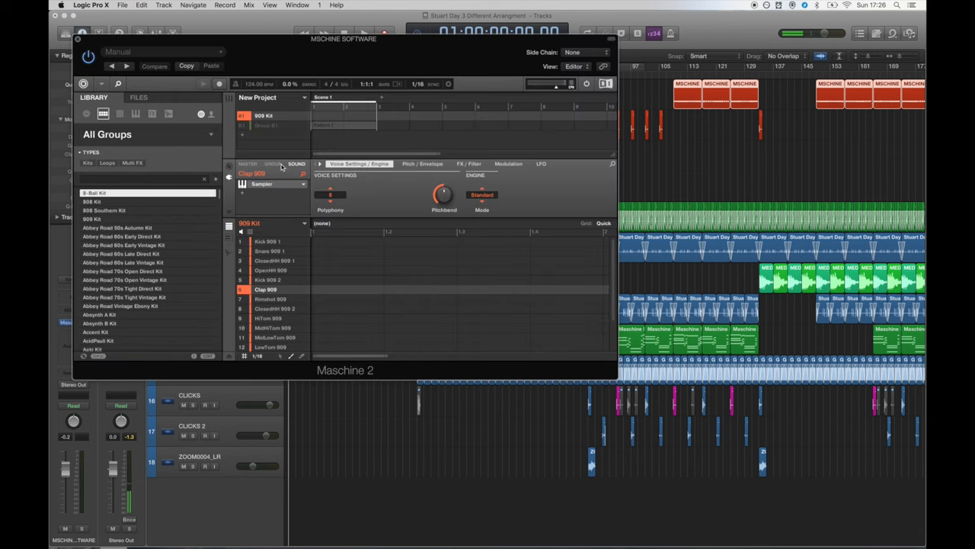
- Close the Maschine 2 instrument window on the MASCHINE SOFTWARE track
left_click(272, 163)
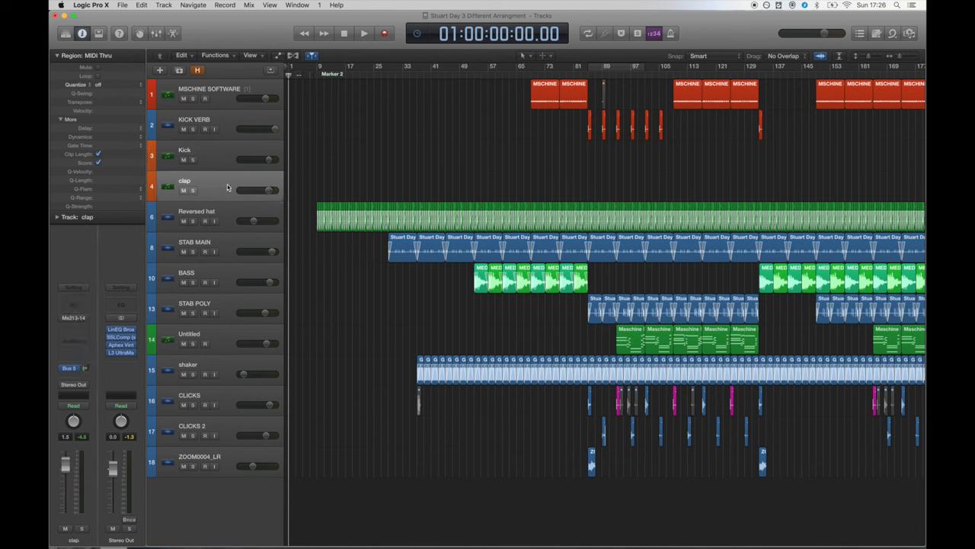
mouse_move(219, 148)
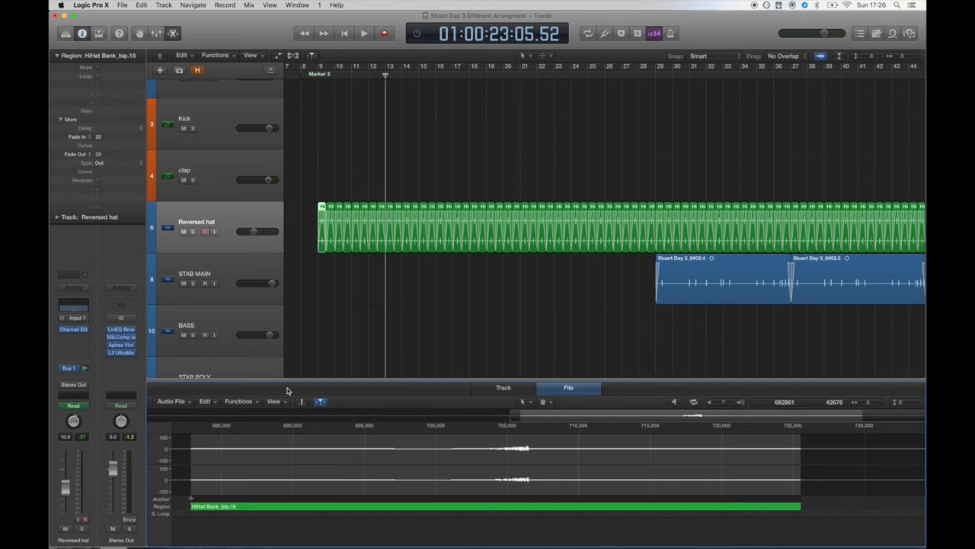
left_click(240, 401)
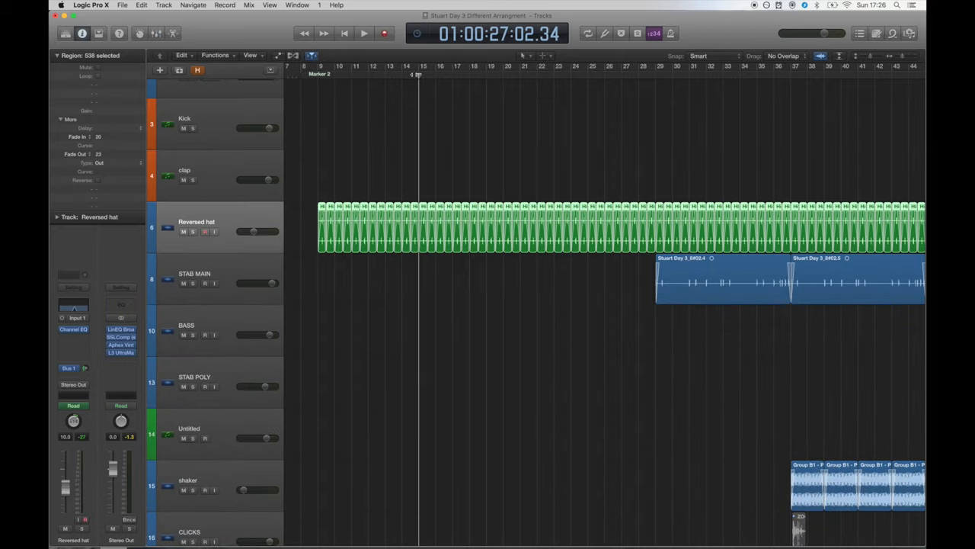
left_click(361, 34)
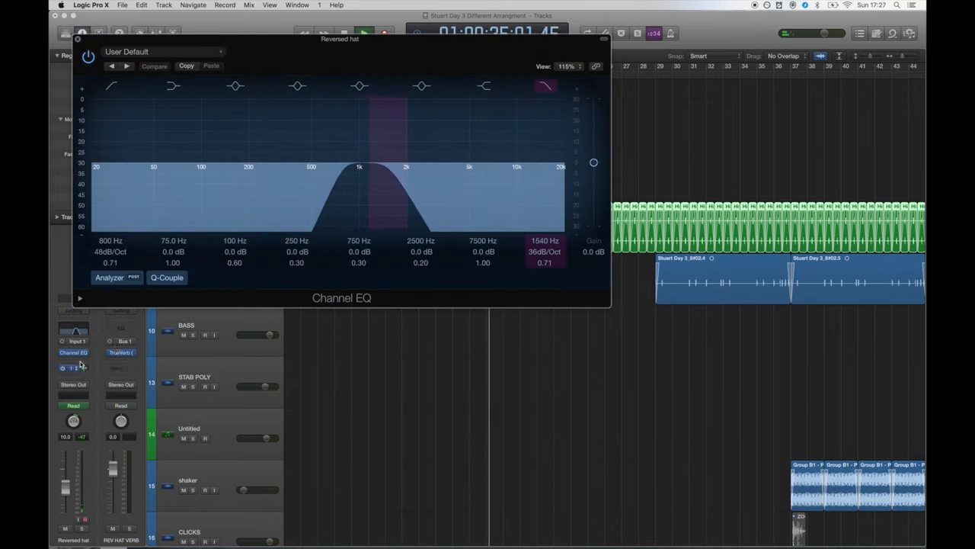
left_click(121, 353)
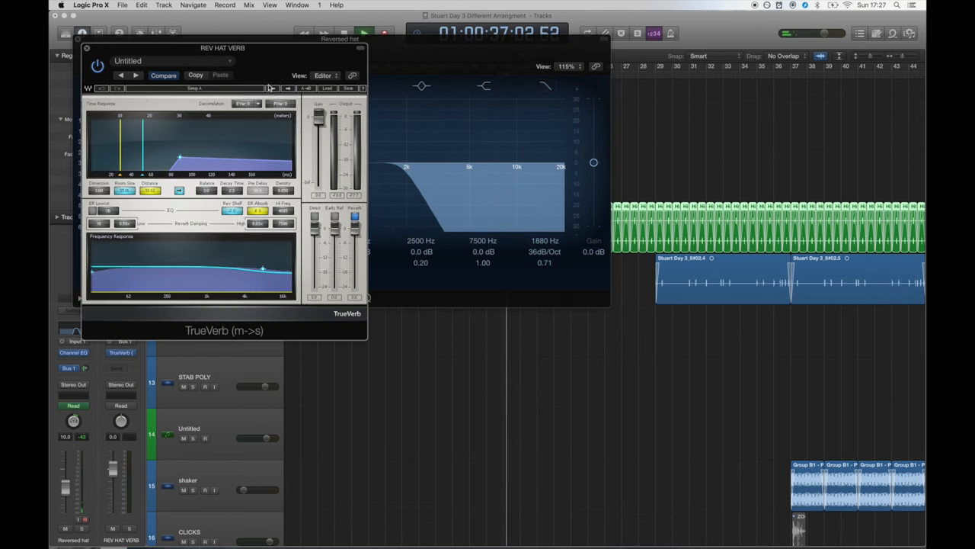
left_click_drag(223, 47, 432, 203)
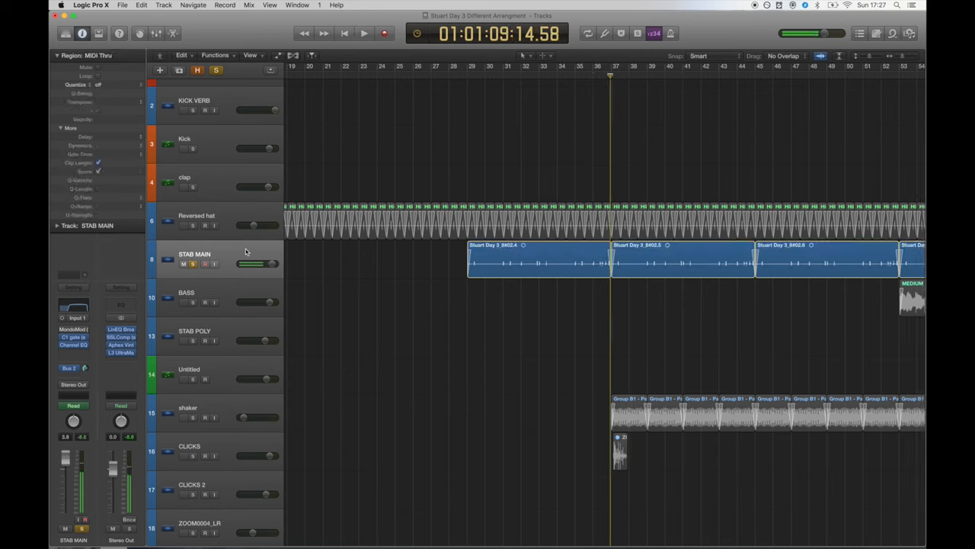
left_click(67, 337)
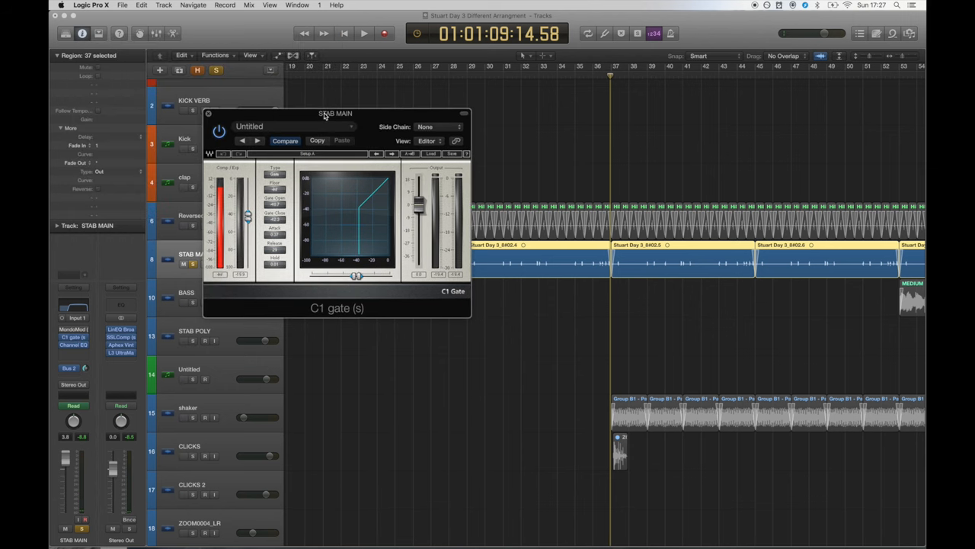
left_click_drag(335, 113, 457, 220)
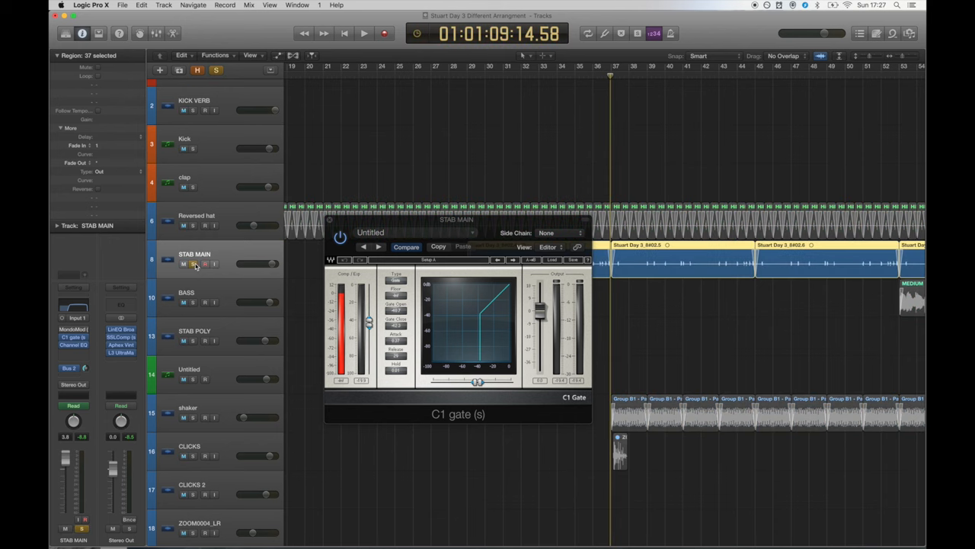
left_click(360, 34)
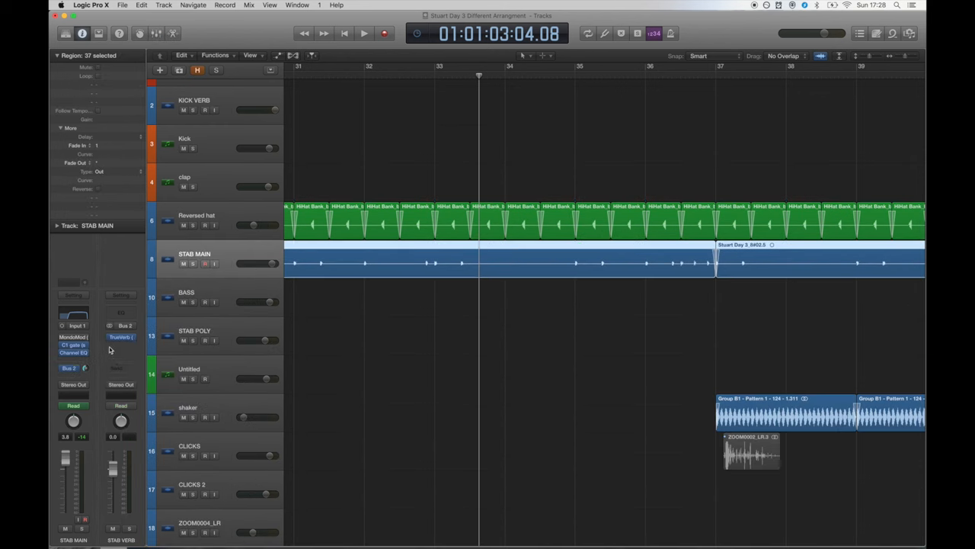
left_click(123, 338)
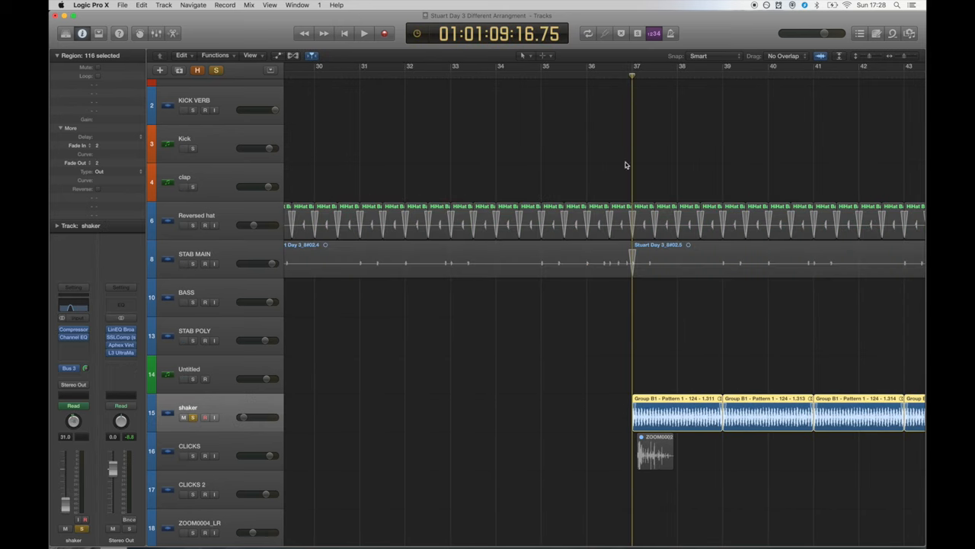
- Inspect the shaker track's Compressor in Graph view, then close it
left_click(359, 33)
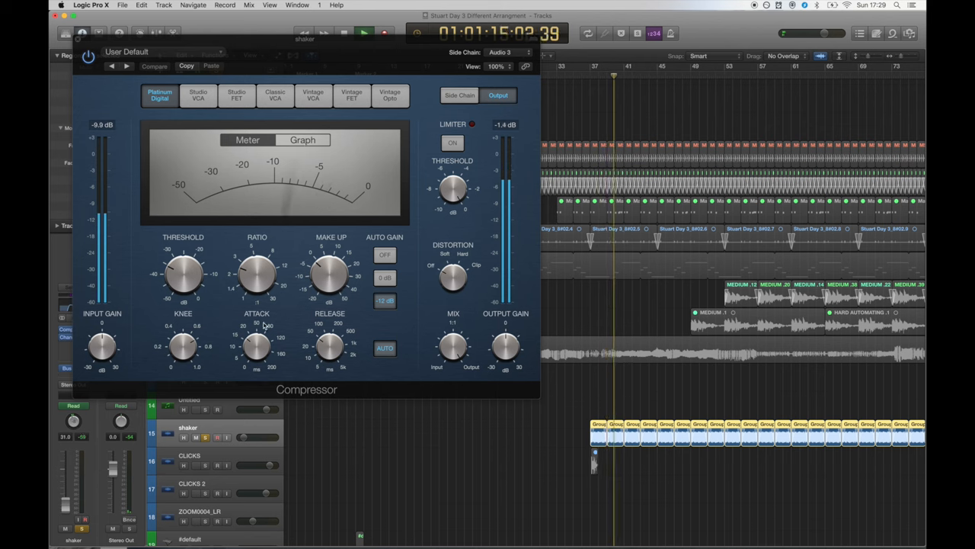
left_click(303, 140)
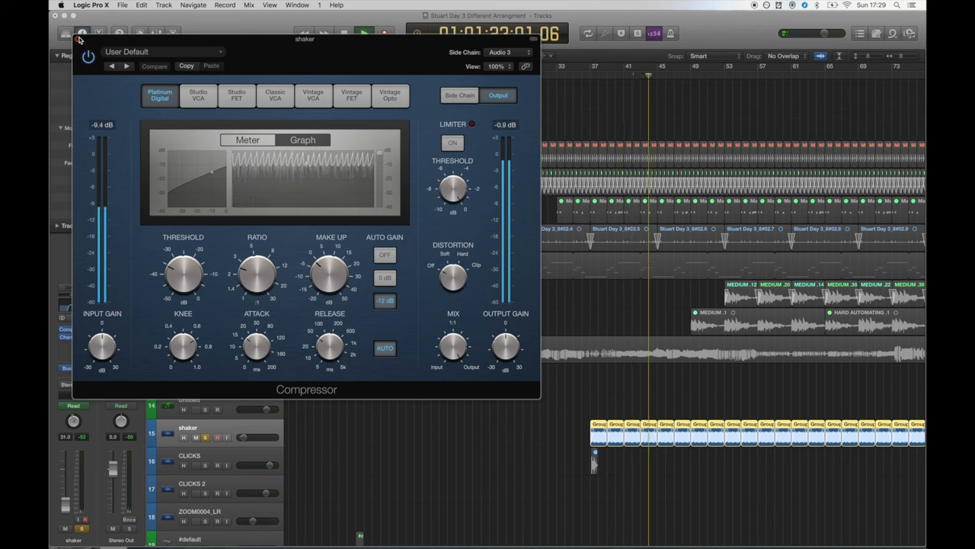
left_click(82, 38)
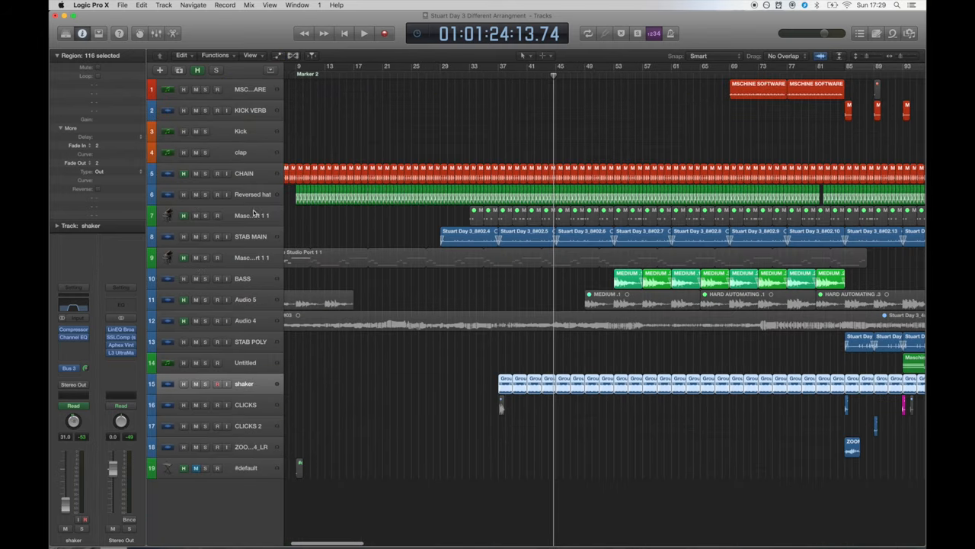
left_click(244, 279)
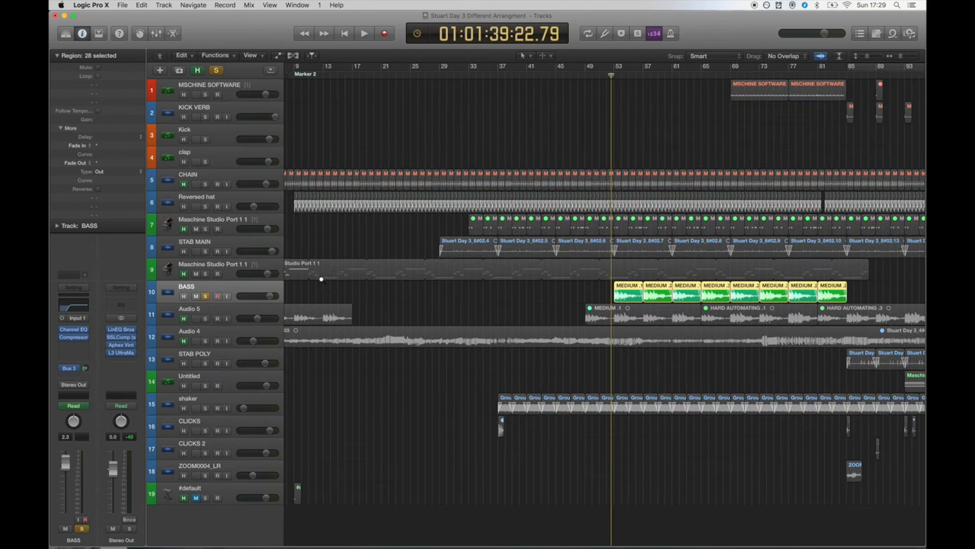
scroll("down", 3)
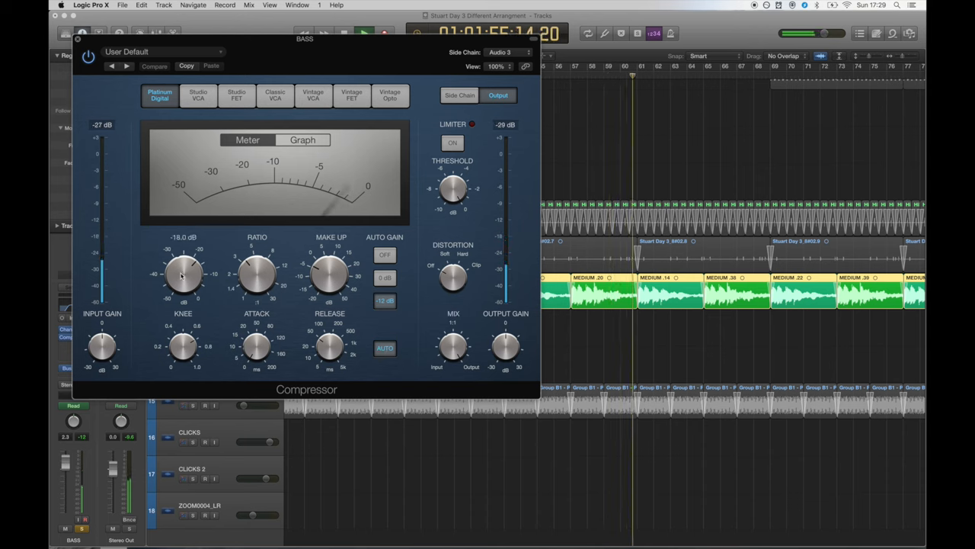
left_click(302, 140)
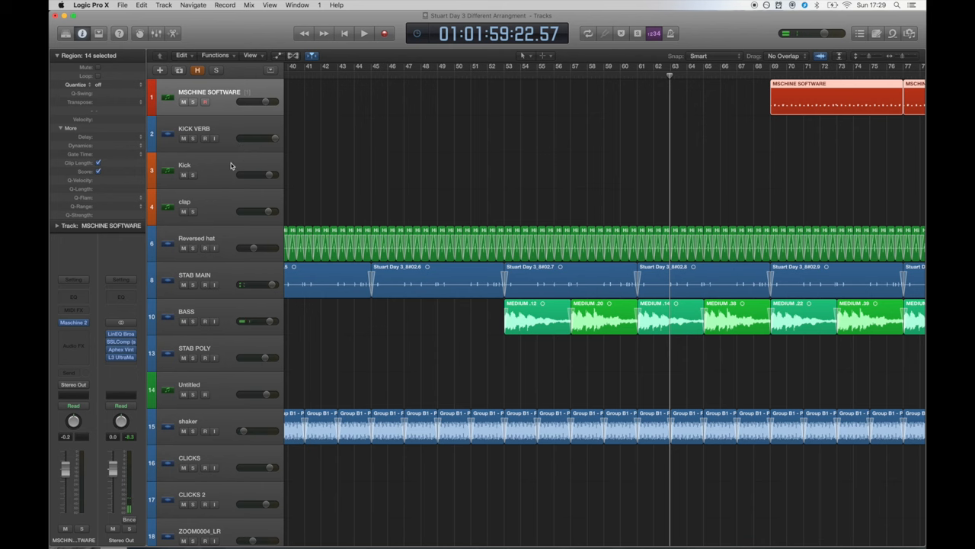
- Review the Maschine 2 kick sample's Pitch/Envelope settings, then close the instrument
left_click(206, 167)
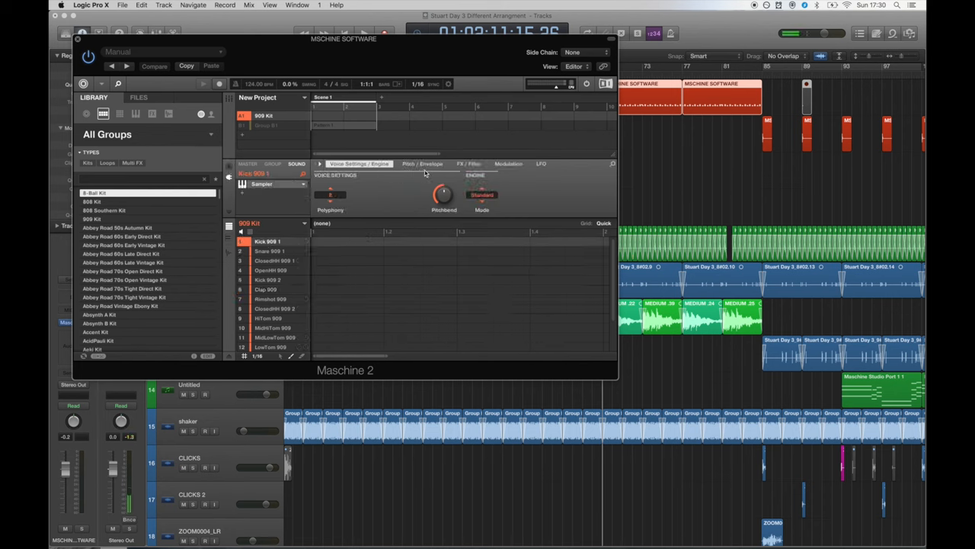
left_click(424, 163)
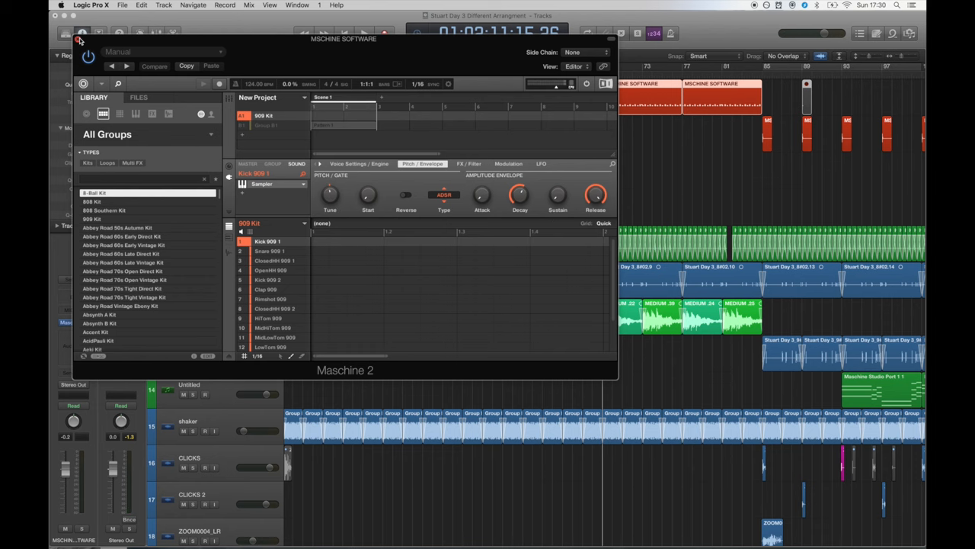
left_click(81, 40)
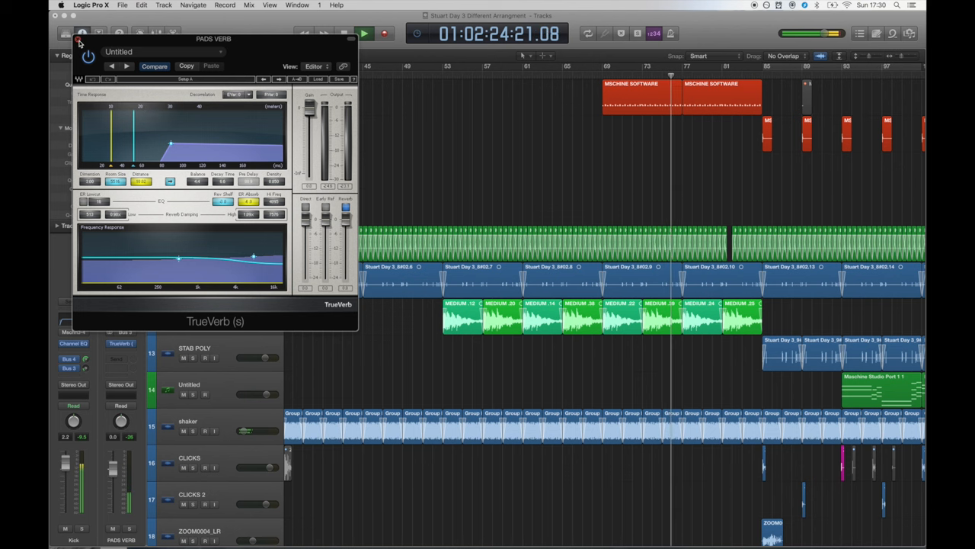
- Close the pads reverb, play the arrangement and review the CLAP VERB TrueVerb settings
left_click(79, 40)
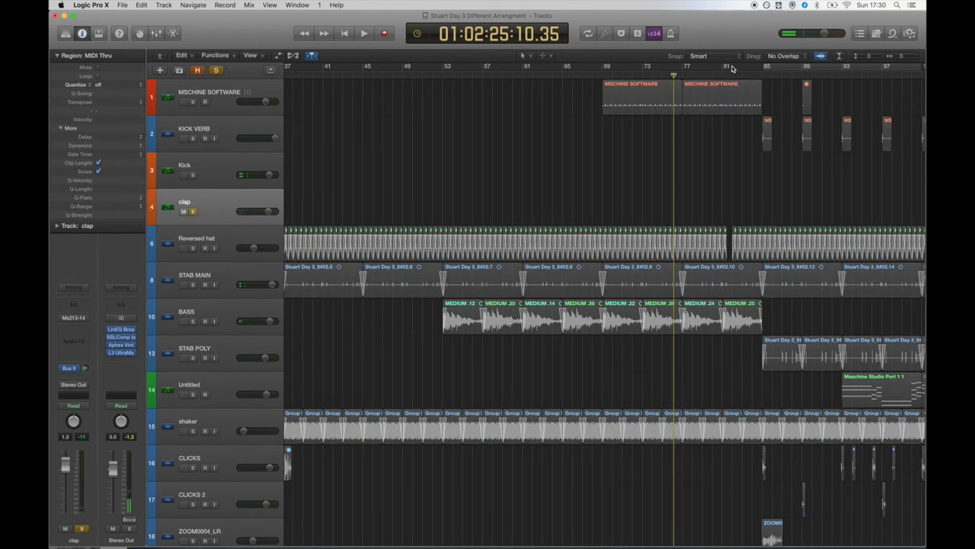
left_click(360, 33)
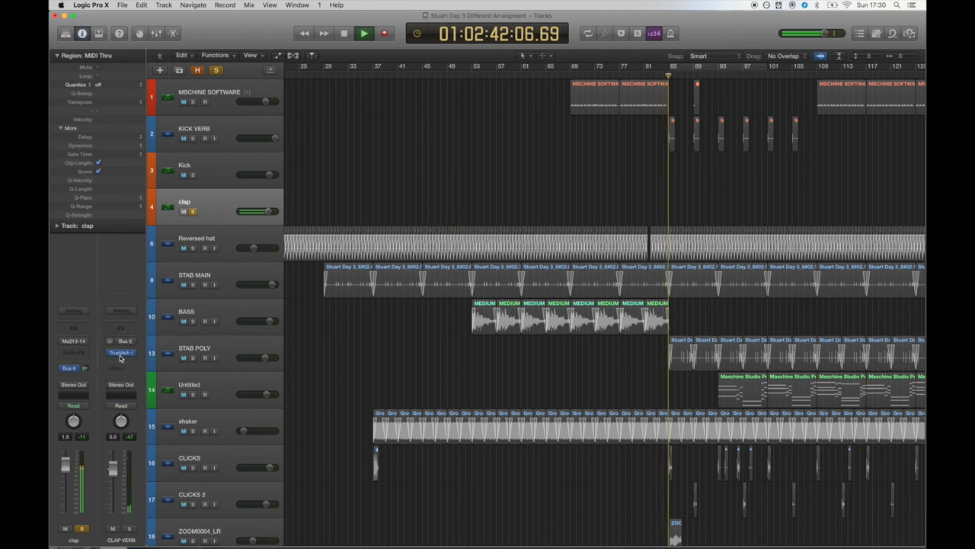
left_click(121, 352)
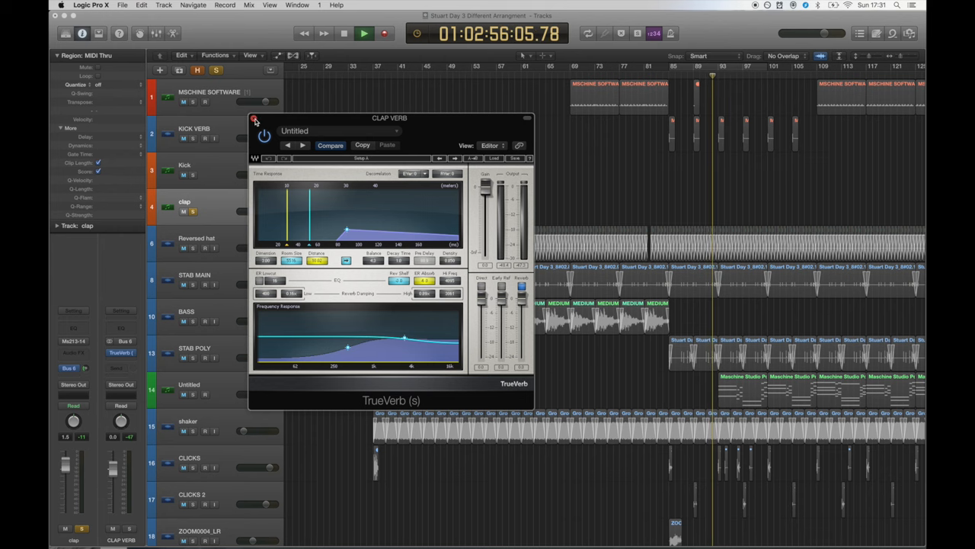
left_click(256, 120)
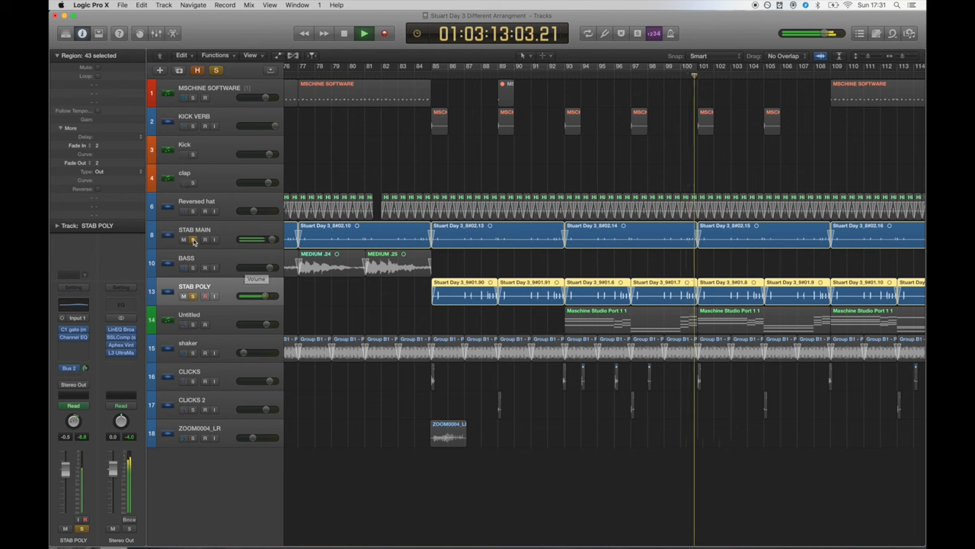
- Select the KICK VERB regions and zoom in on bars 83–88 around the CLICKS track
left_click(361, 31)
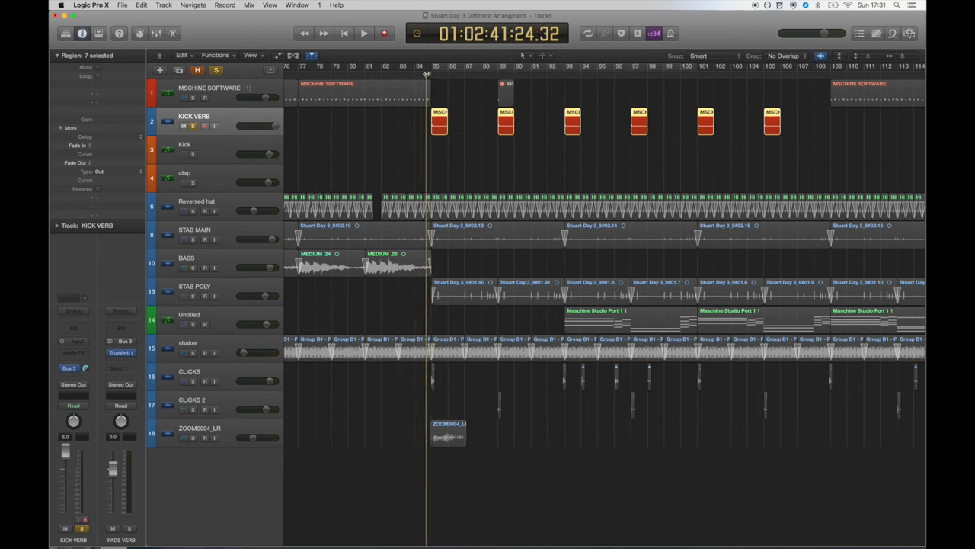
left_click(360, 33)
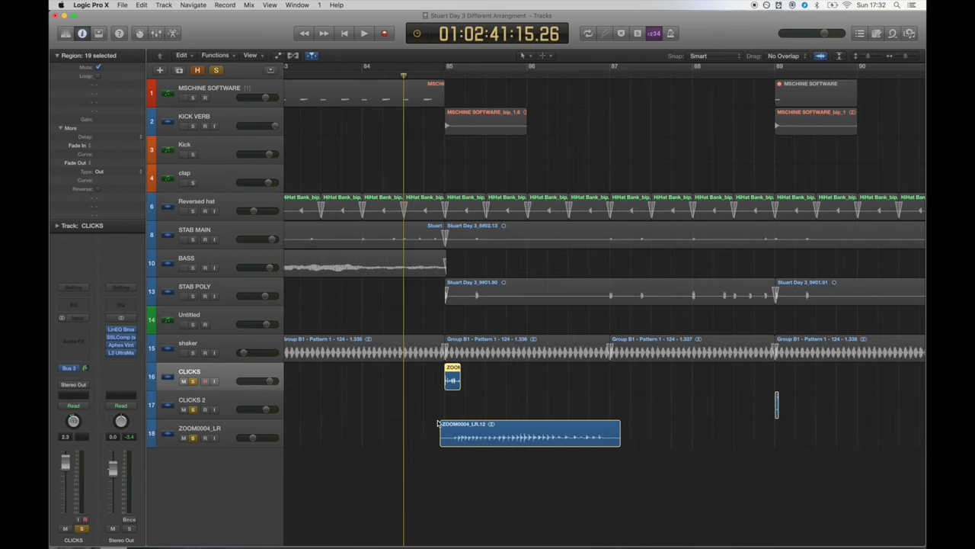
left_click(359, 36)
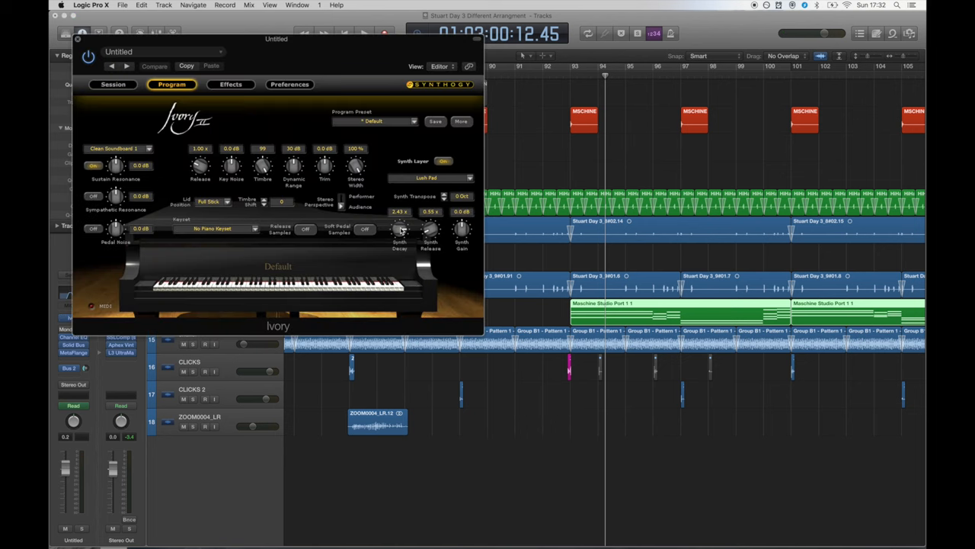
mouse_move(216, 116)
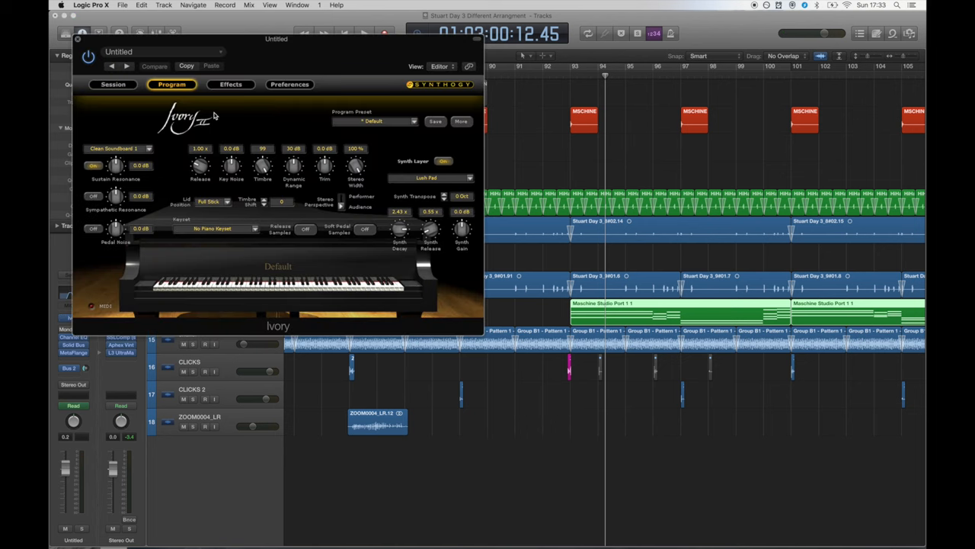
- Close the Ivory piano instrument window
left_click(76, 39)
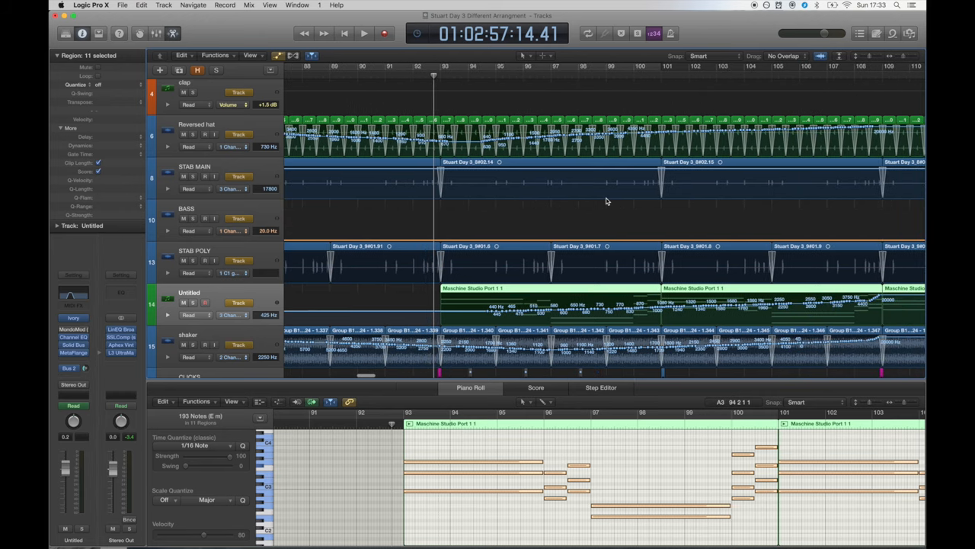
- Review the Untitled track's MetaFlanger, then close it and the Piano Roll
left_click(357, 34)
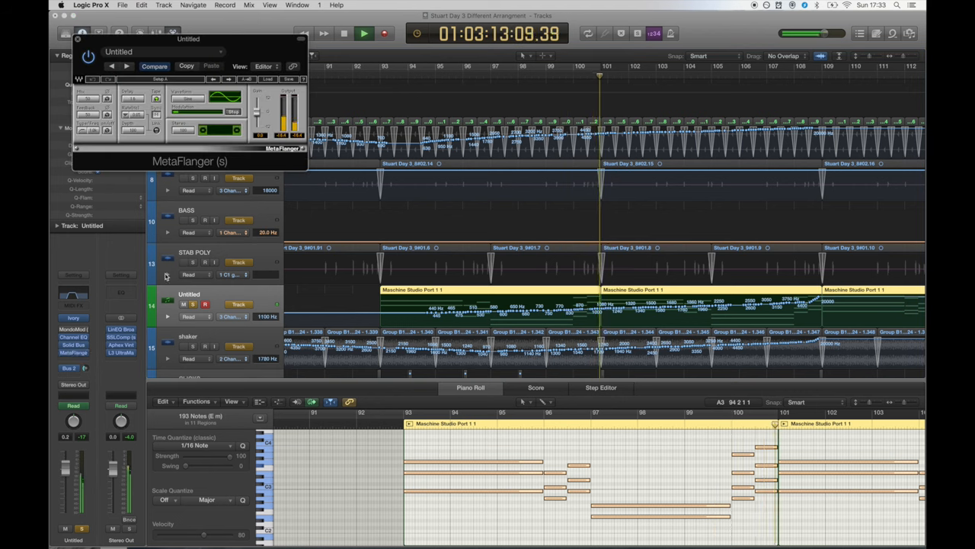
left_click_drag(189, 40, 363, 186)
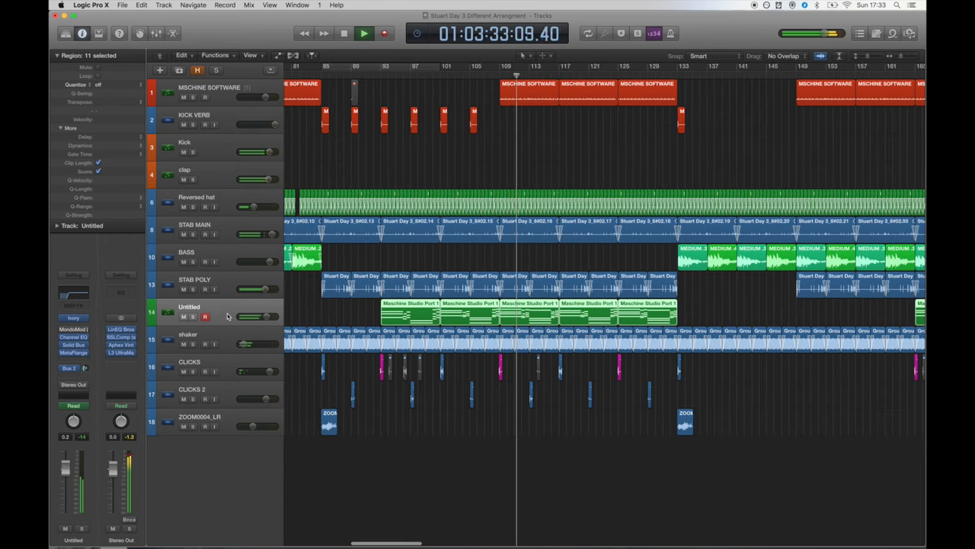
- Zoom out to the whole arrangement and bring up the Mixer with X
left_click(359, 33)
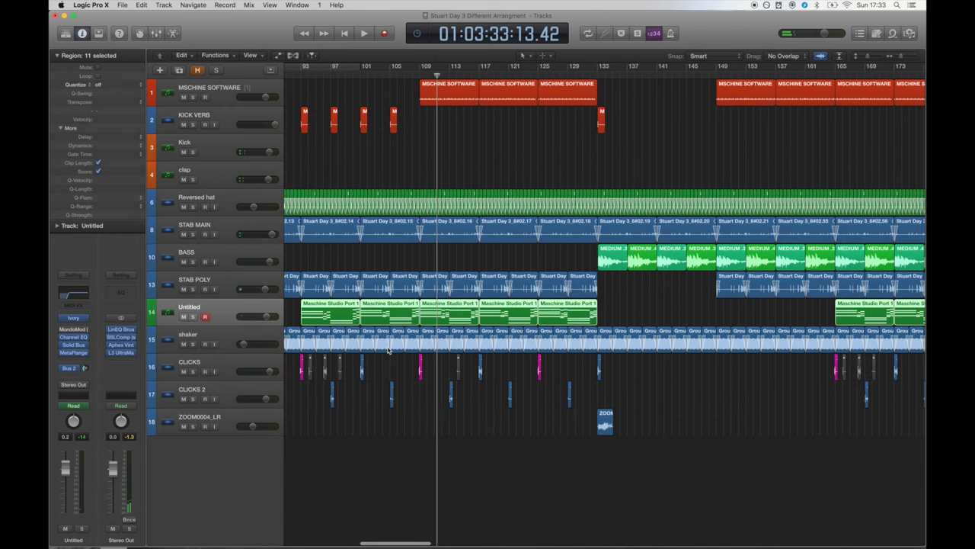
scroll("left", 3)
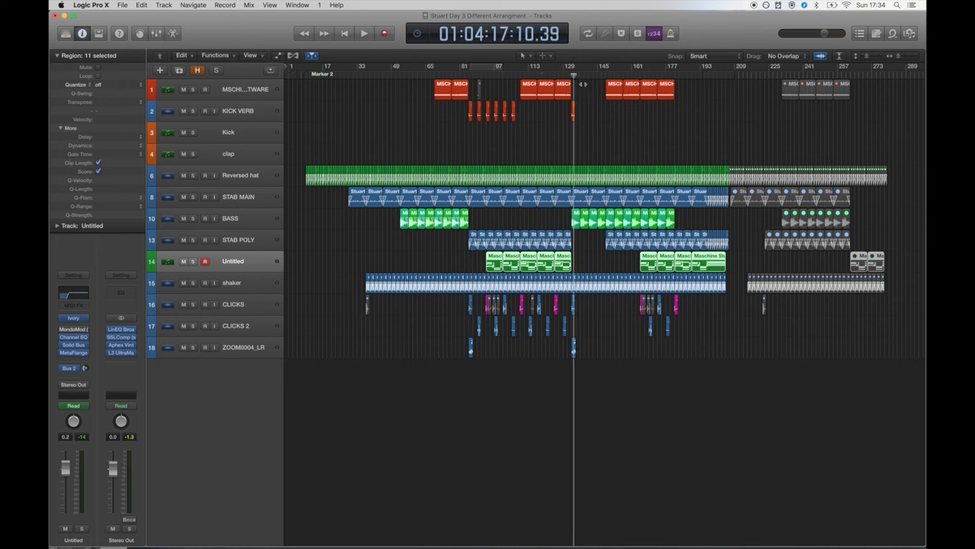
left_click(725, 79)
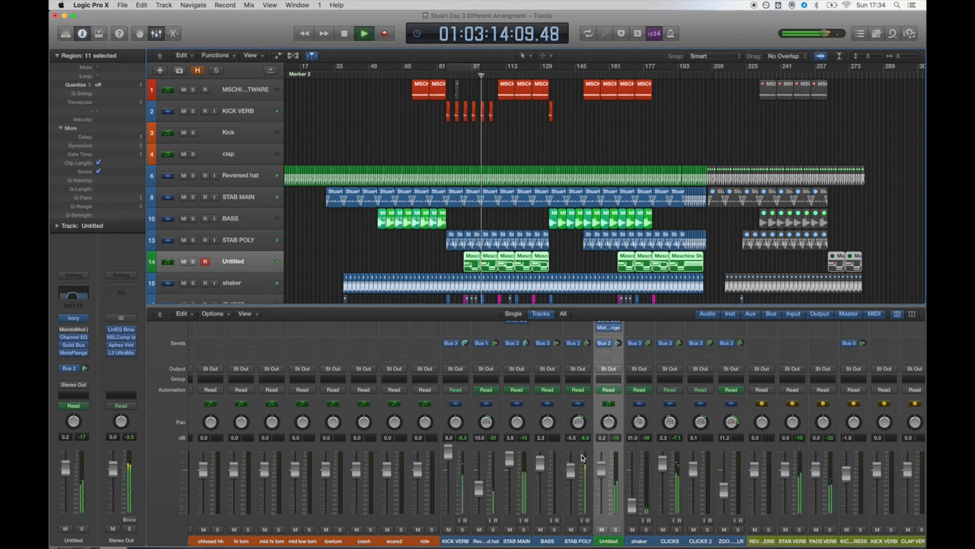
- Browse the Mixer channel strips from the drums through to Stereo Out and Master
left_click(357, 33)
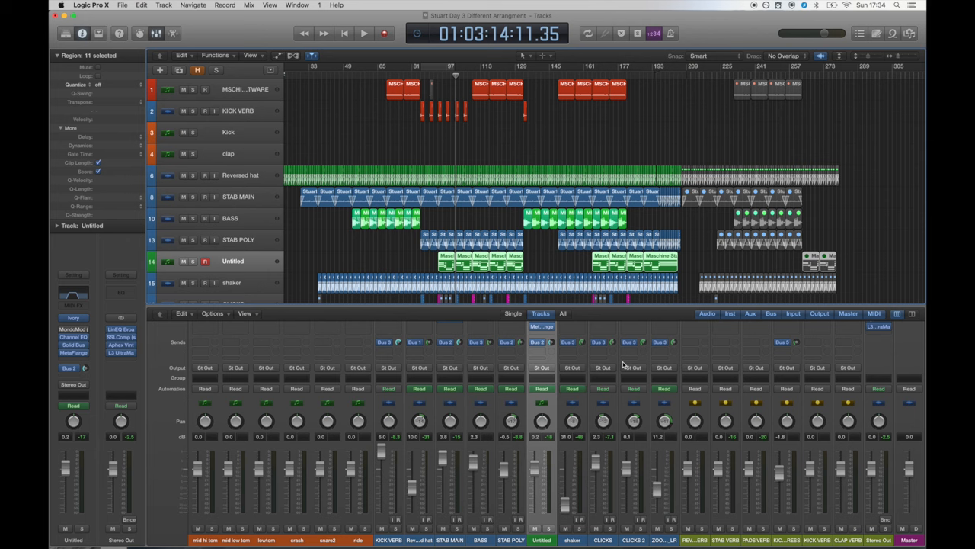
mouse_move(653, 373)
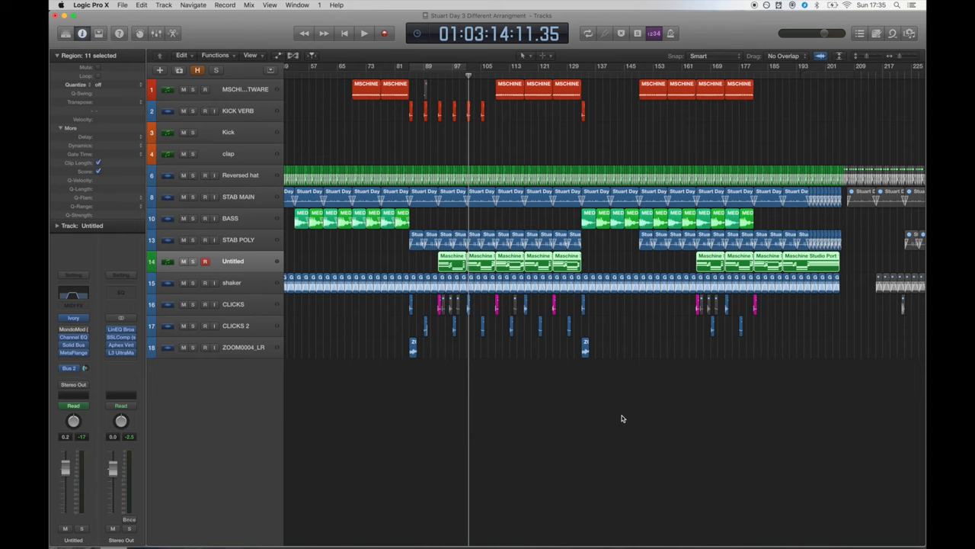
mouse_move(131, 457)
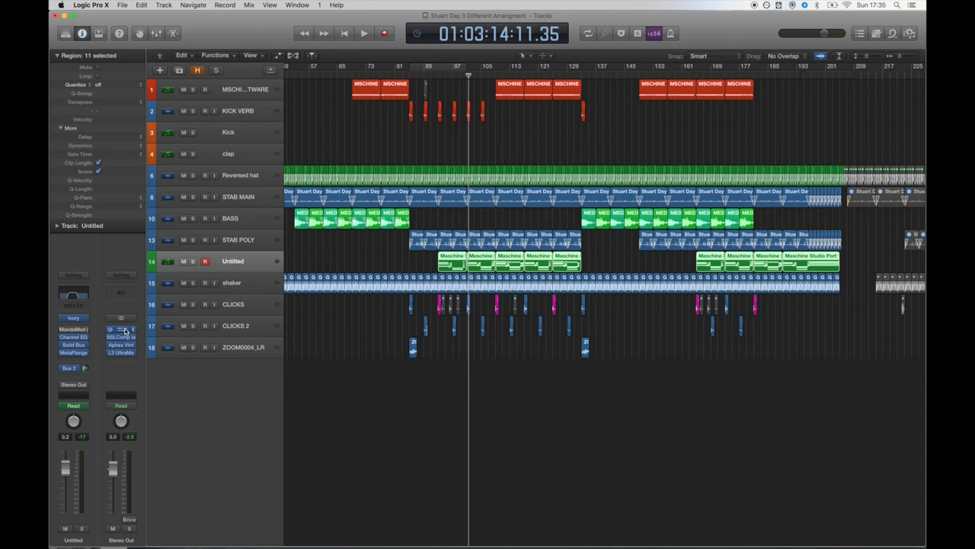
- Review Stereo Out's LinEQ, SSLComp and Aphex Exciter, leaving the L3 UltraMaximizer open
left_click(116, 335)
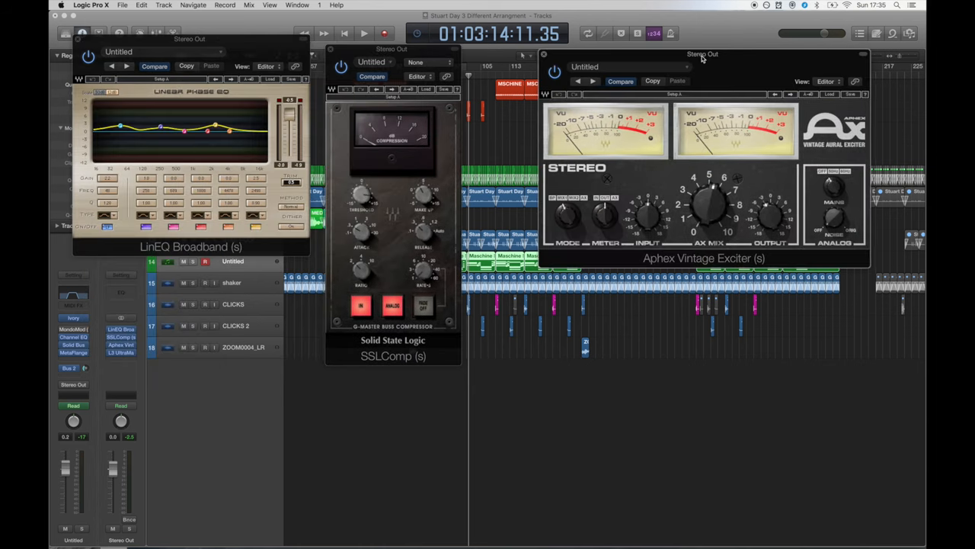
left_click_drag(702, 55, 677, 58)
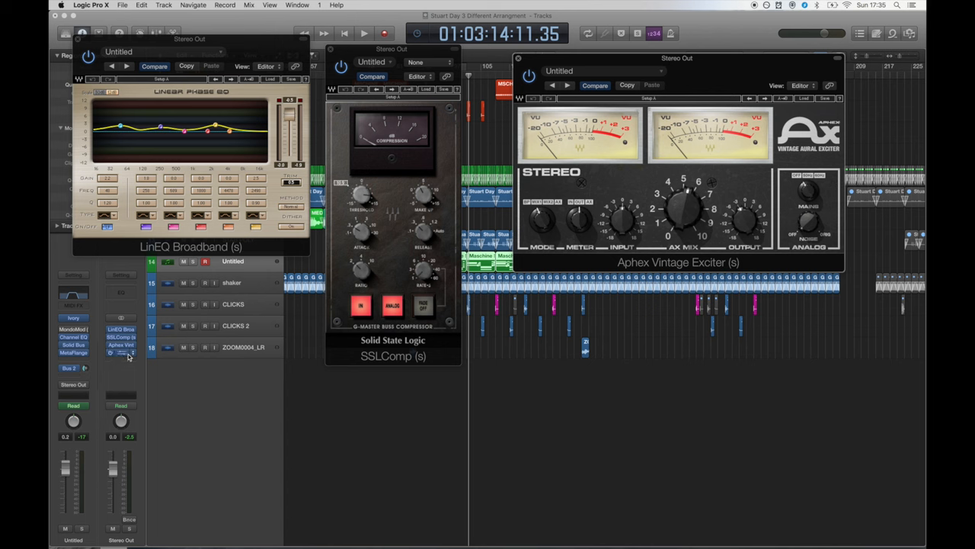
left_click(120, 353)
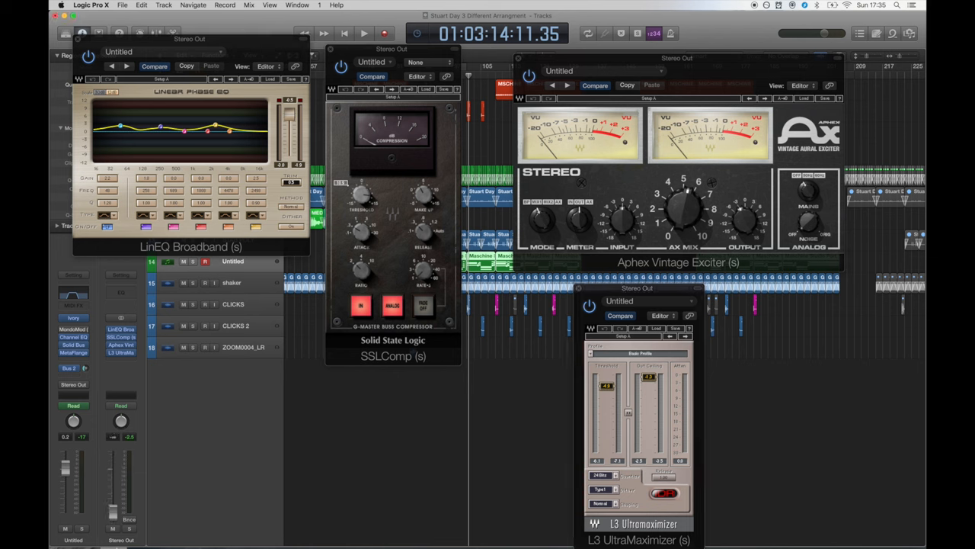
left_click(361, 34)
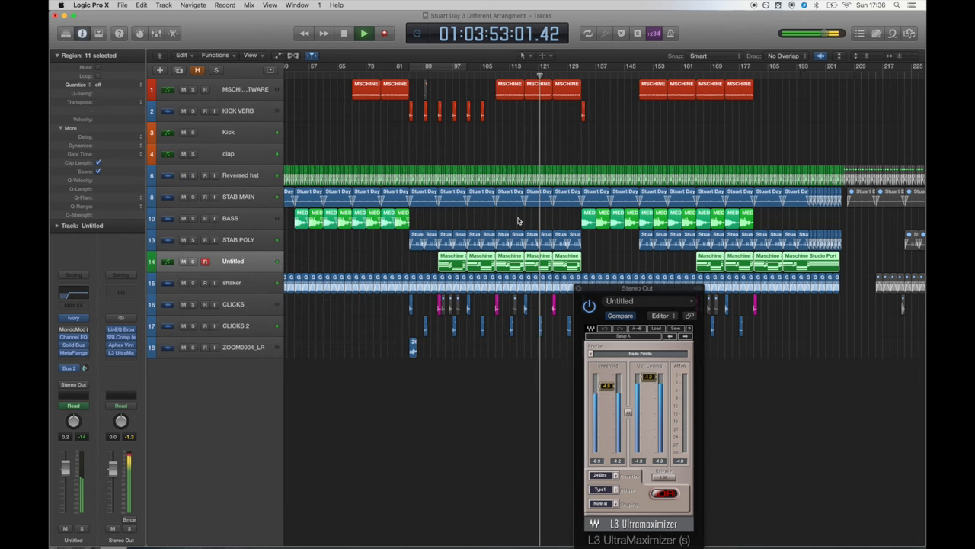
- Close the L3 UltraMaximizer window, leaving the full arrangement visible during playback
left_click_drag(637, 288, 501, 232)
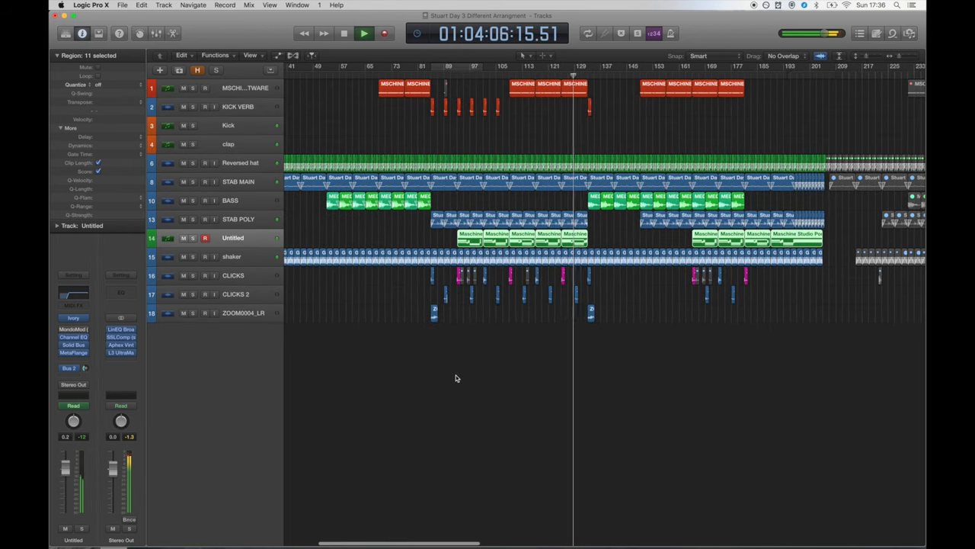
left_click(360, 33)
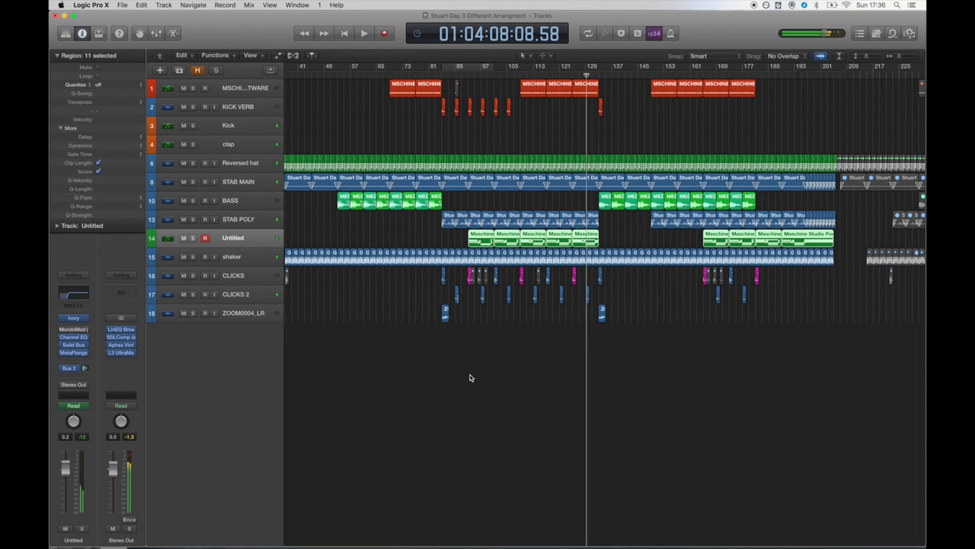